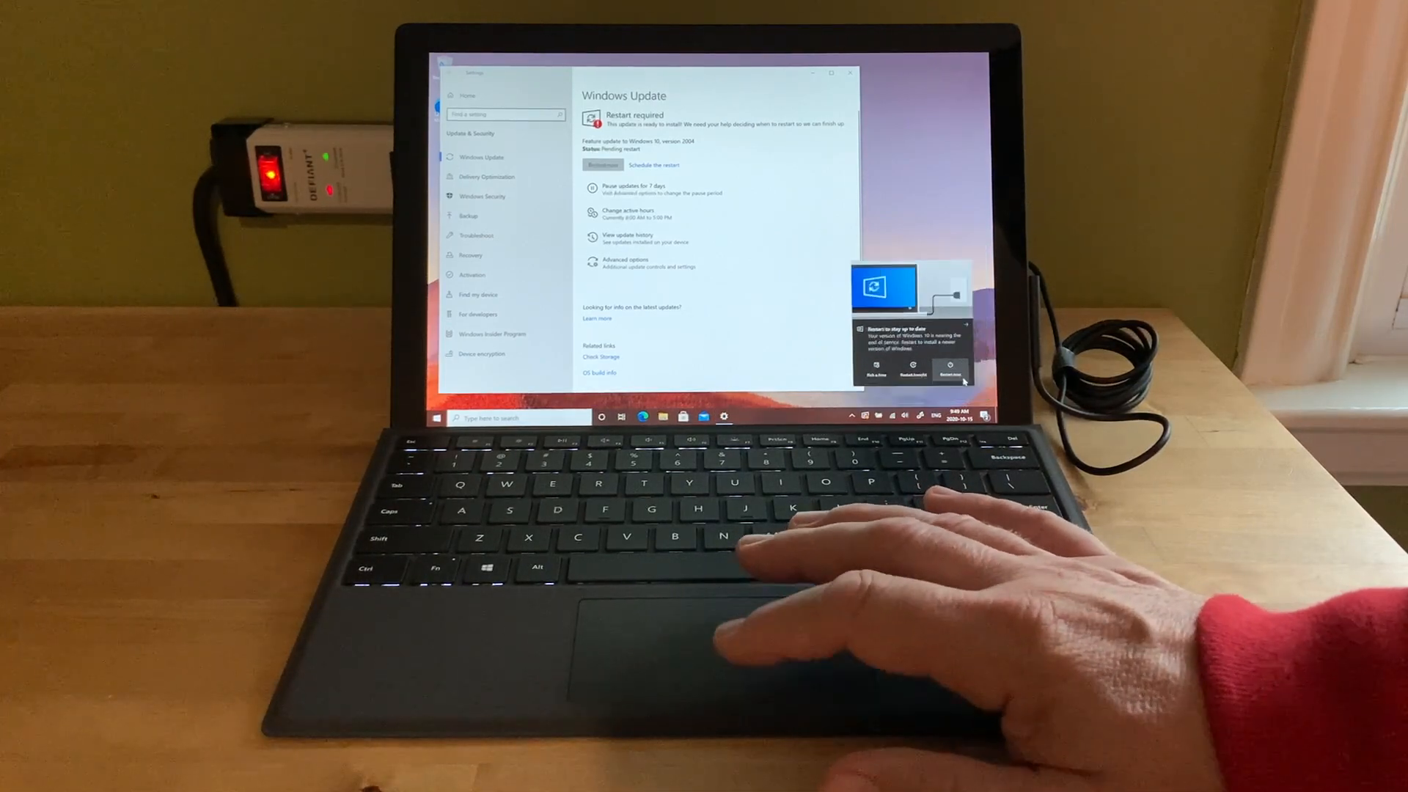
Restart the Surface now to finish installing the Windows 10 version 2004 update
{"action": "left_click", "coordinate": [949, 368]}
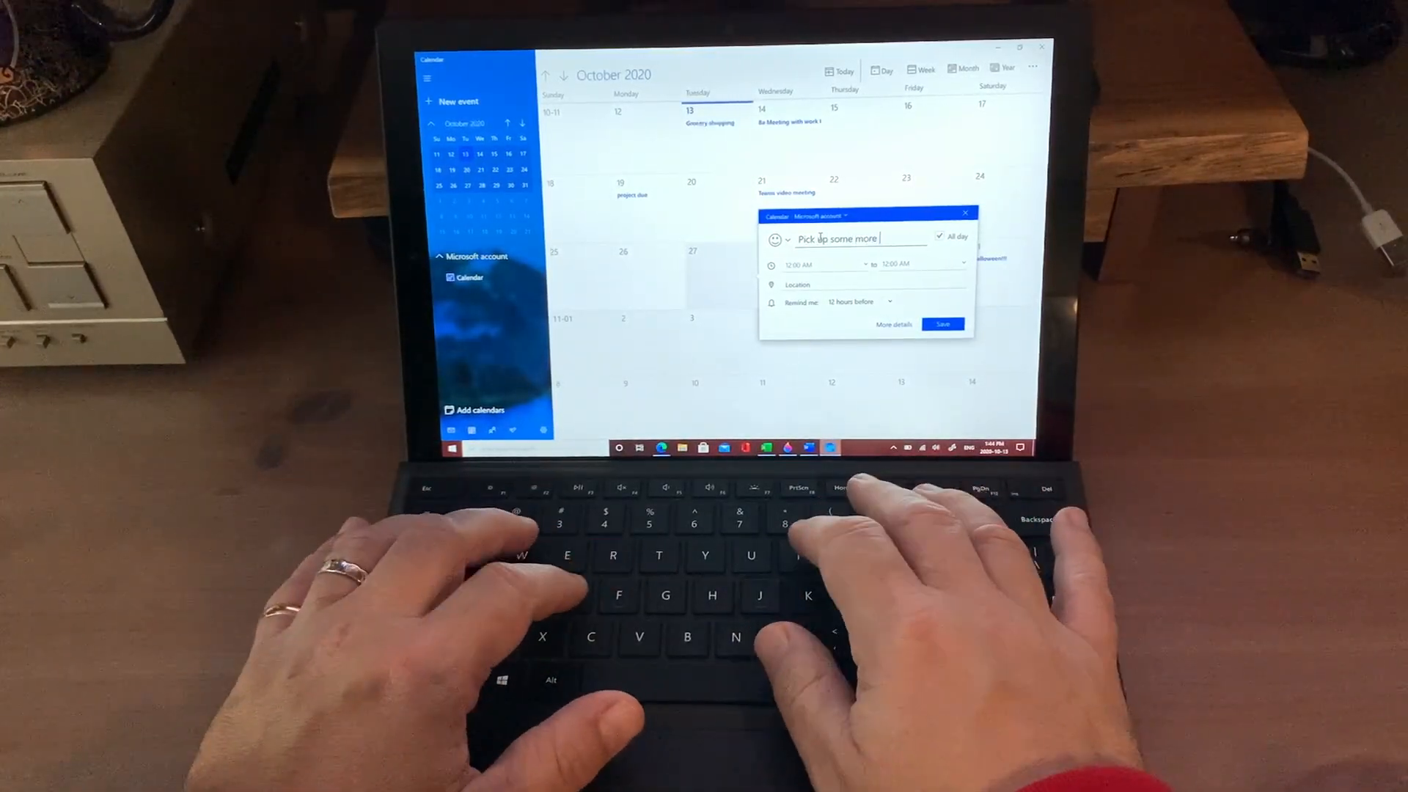
Save all-day events 'batteries' pickup and 'Conference call with team' on separate days
{"action": "type", "text": "batteries for door"}
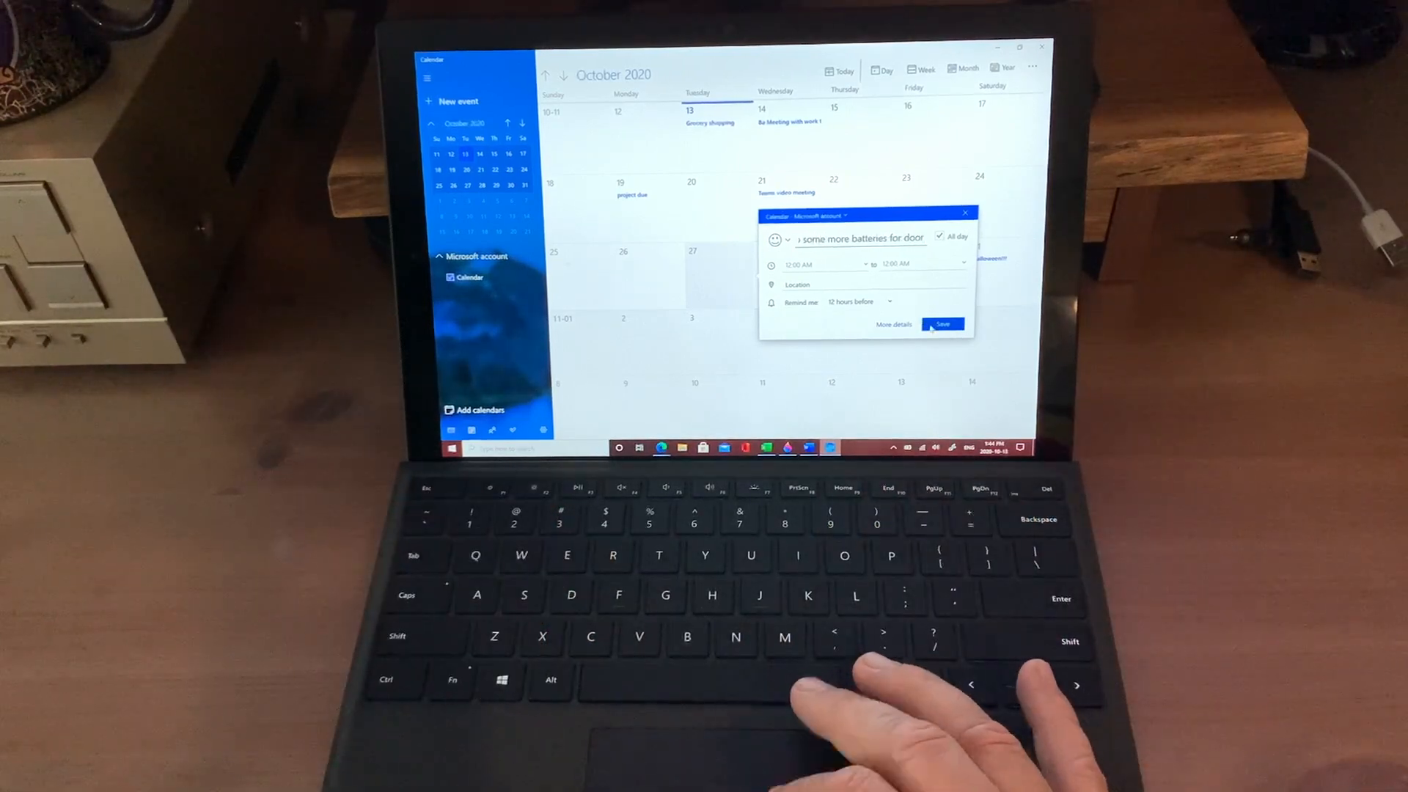
{"action": "left_click", "coordinate": [942, 325]}
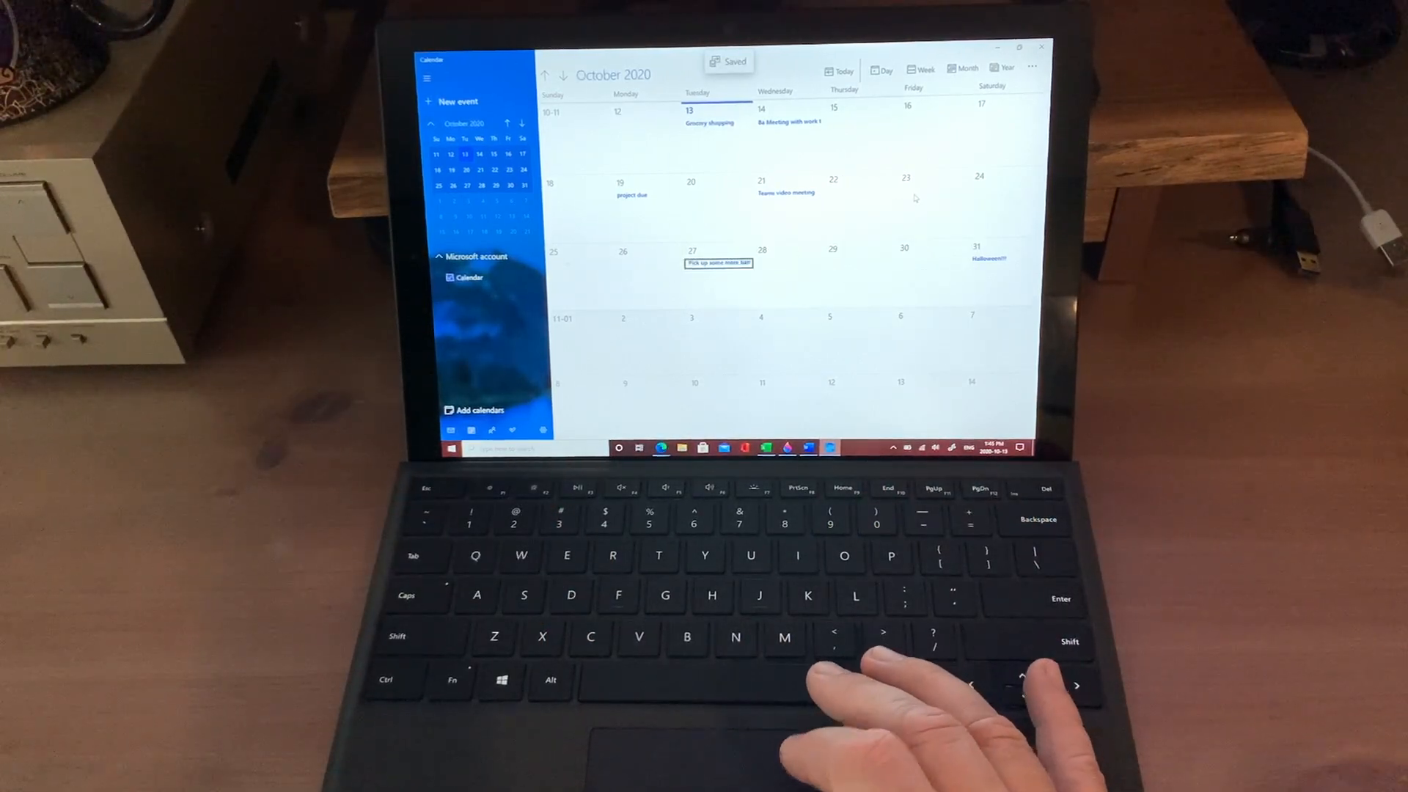
{"action": "left_click", "coordinate": [915, 197]}
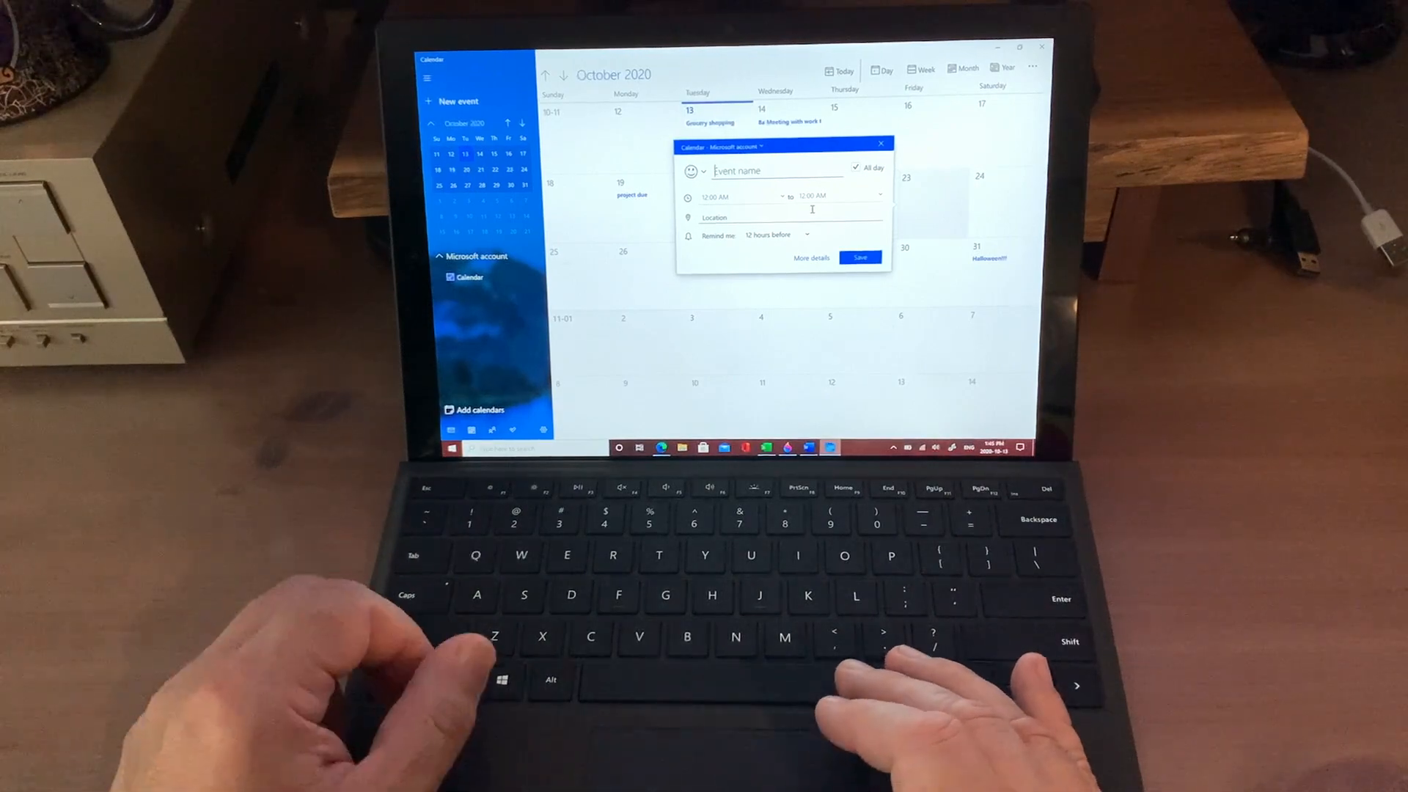
{"action": "type", "text": "Conference"}
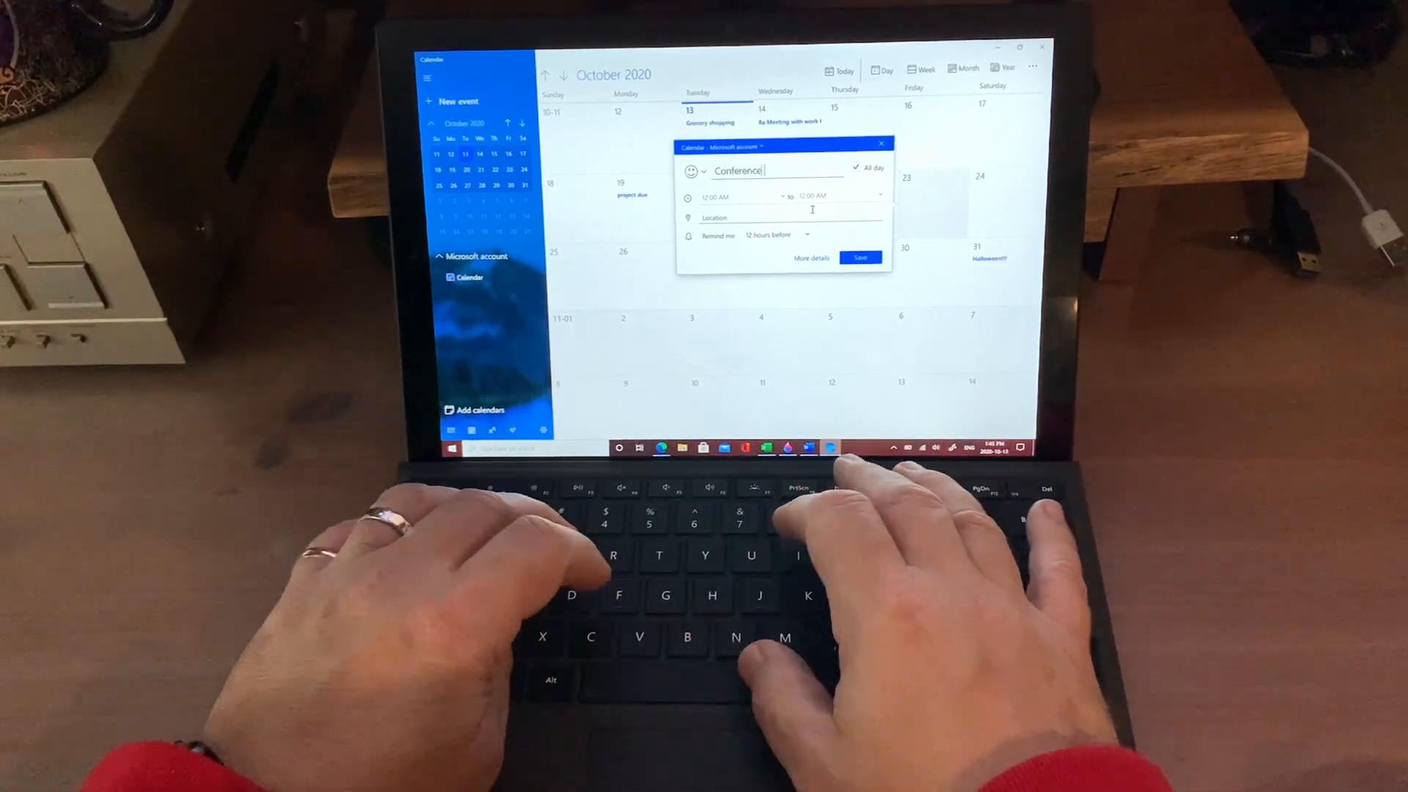
{"action": "type", "text": "call with team"}
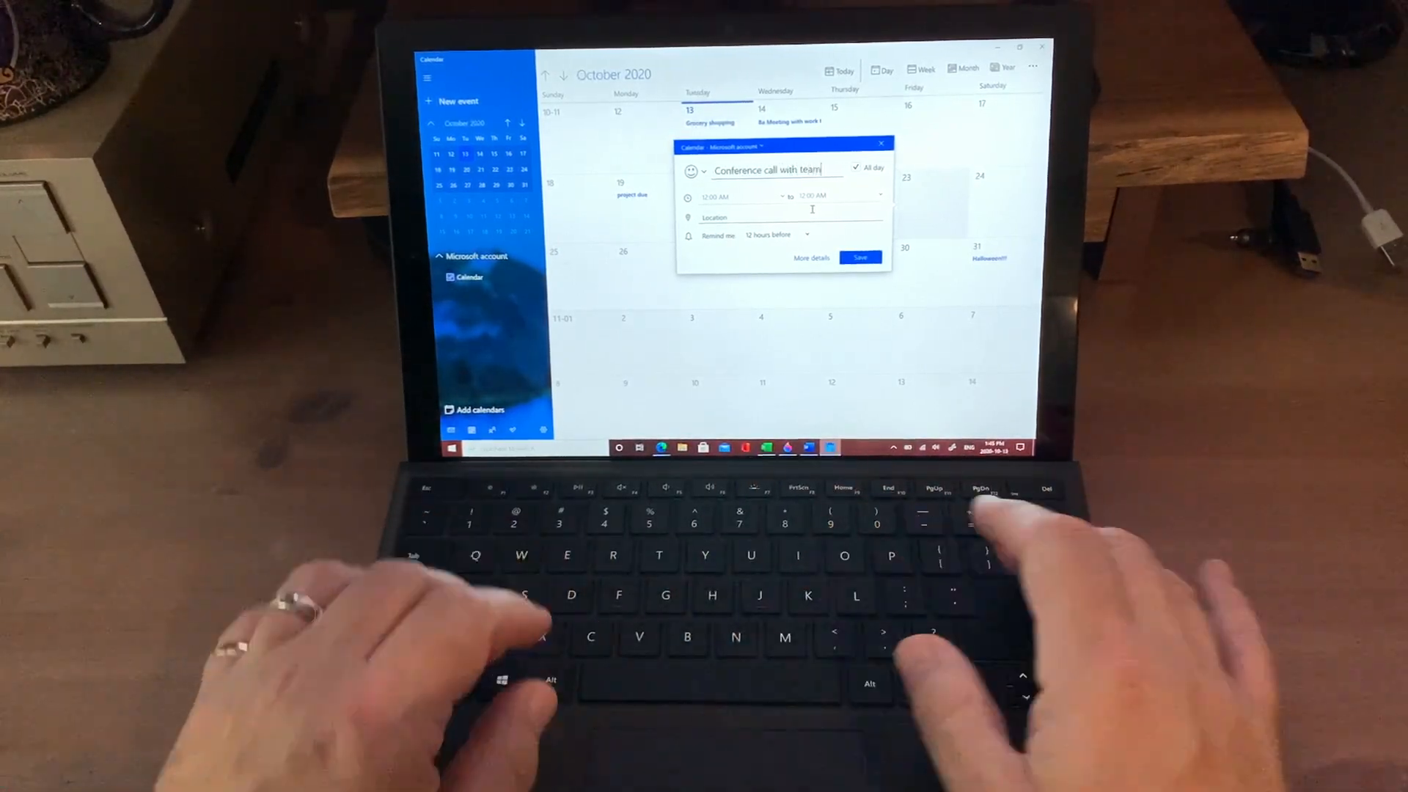
{"action": "left_click", "coordinate": [860, 258]}
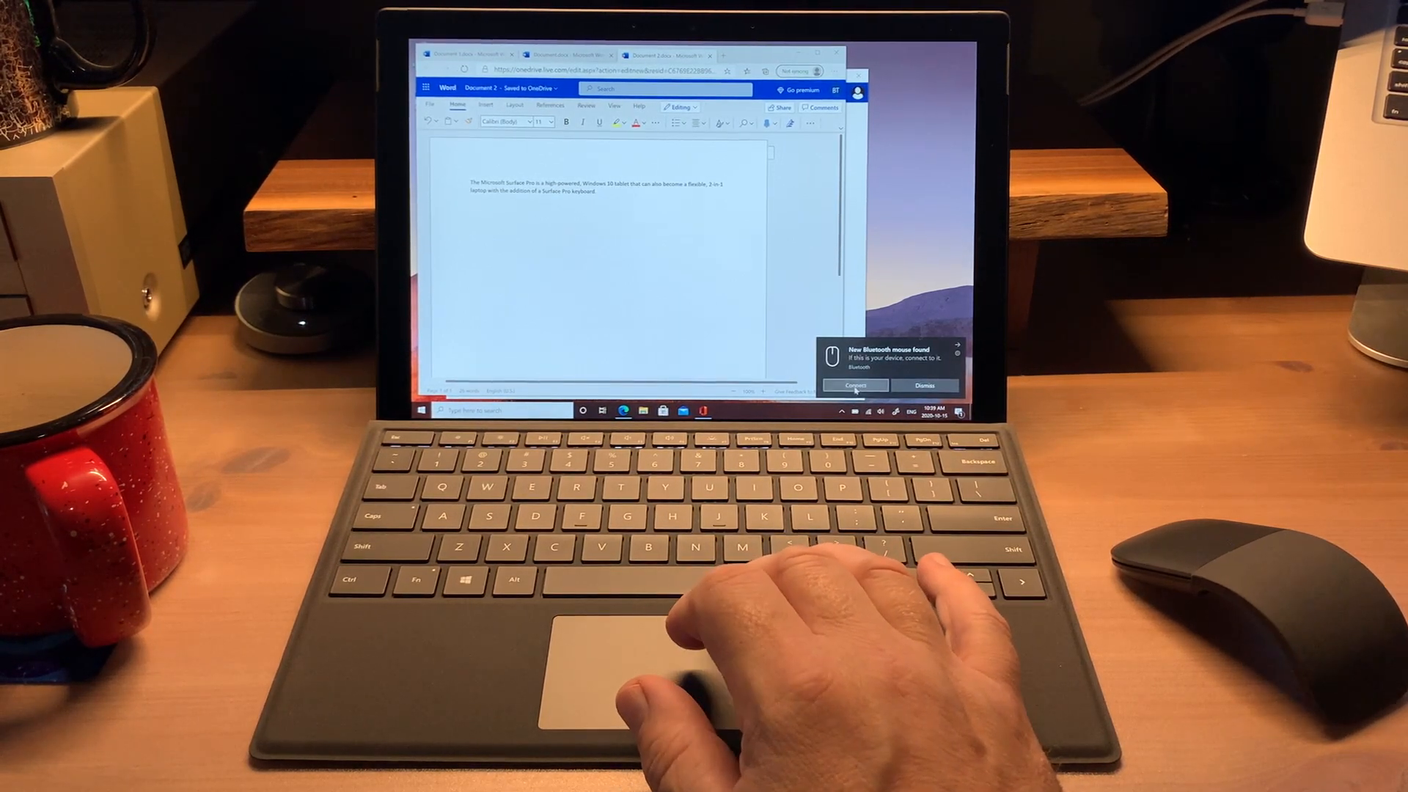
Connect the newly found Bluetooth mouse from its pairing notification
{"action": "left_click", "coordinate": [853, 385]}
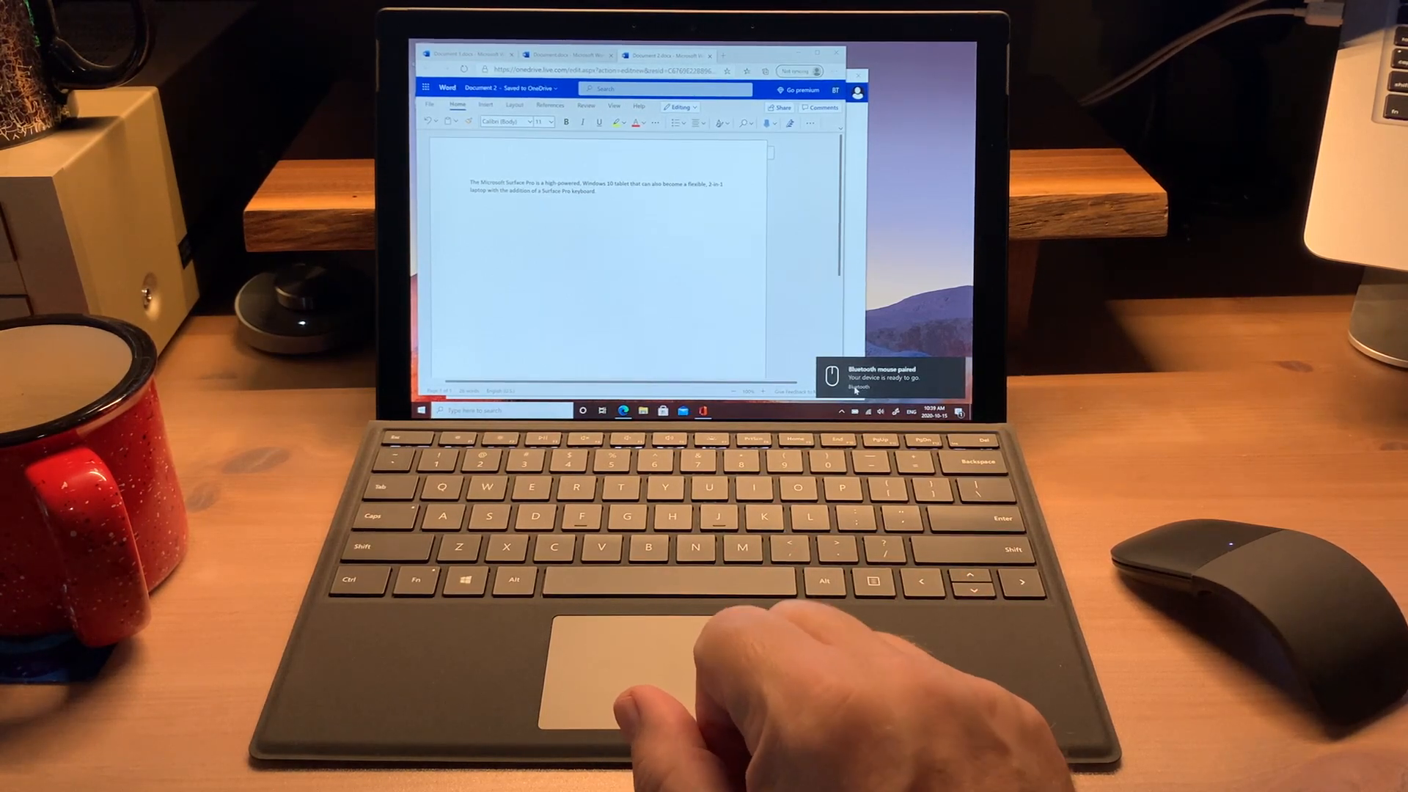
{"action": "mouse_move", "coordinate": [1195, 575]}
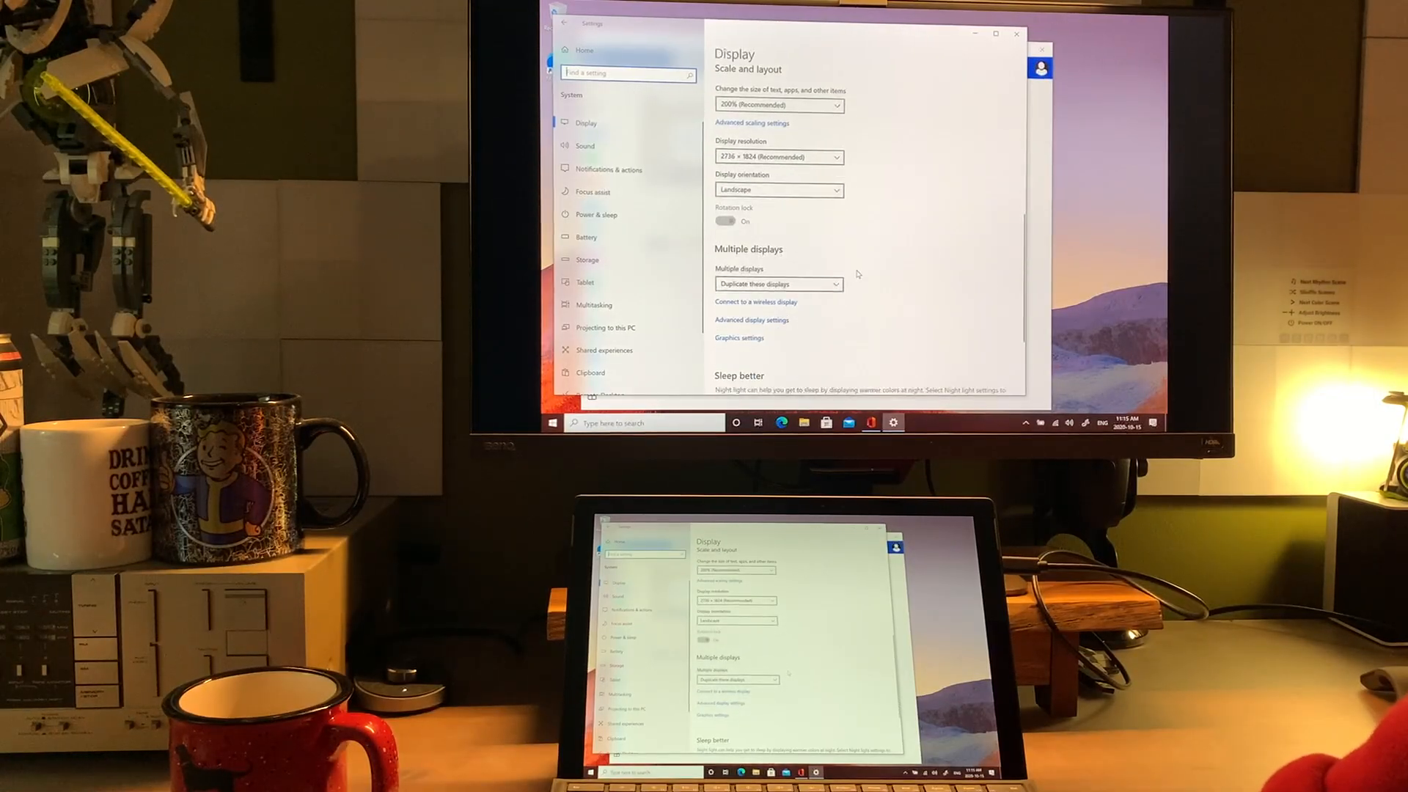
Open the 'Duplicate these displays' dropdown under Multiple displays in Display settings
{"action": "scroll", "scroll_direction": "down", "scroll_amount": 3}
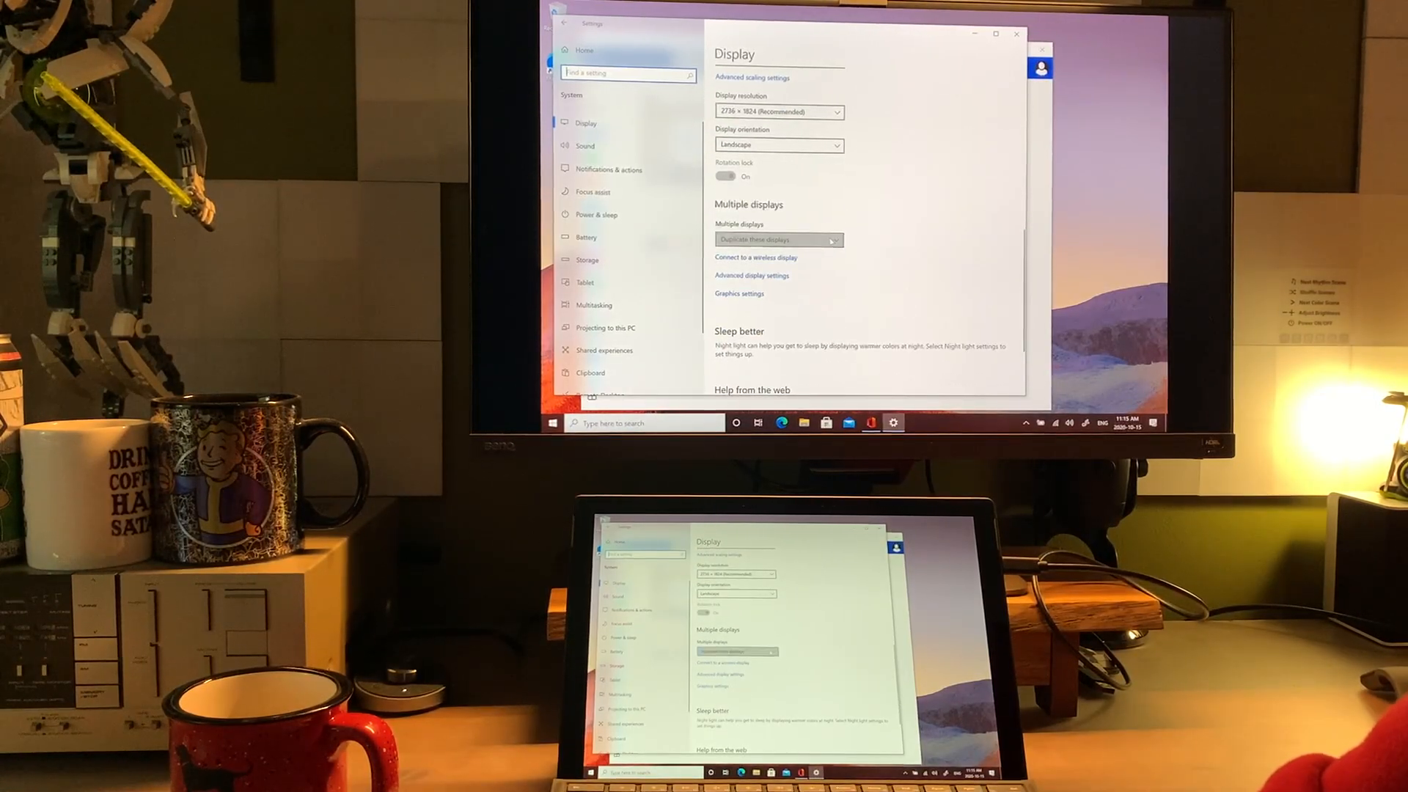
{"action": "left_click", "coordinate": [777, 239]}
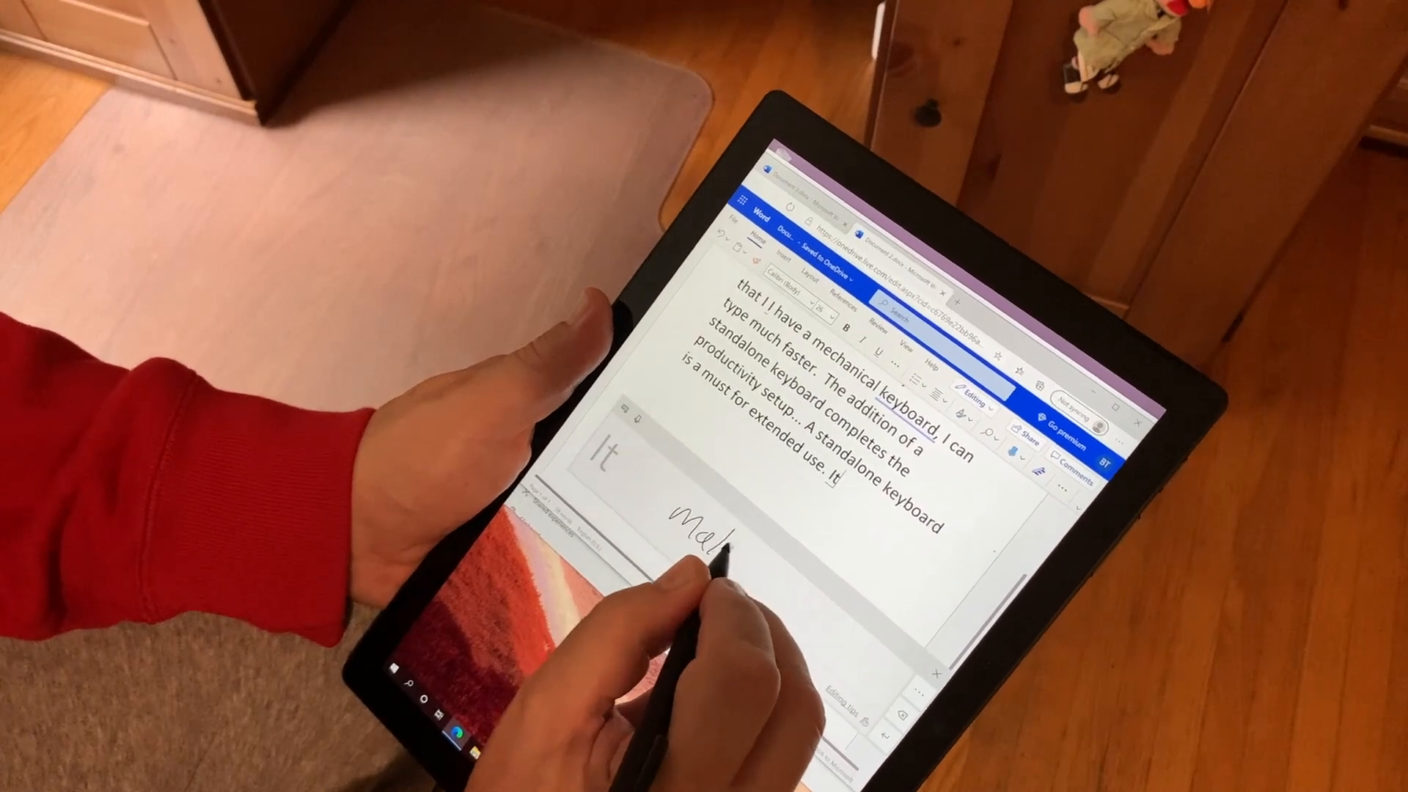
Handwrite 'makes a huge' with the pen, converted to typed text after 'extended use.'
{"action": "type", "text": "makes"}
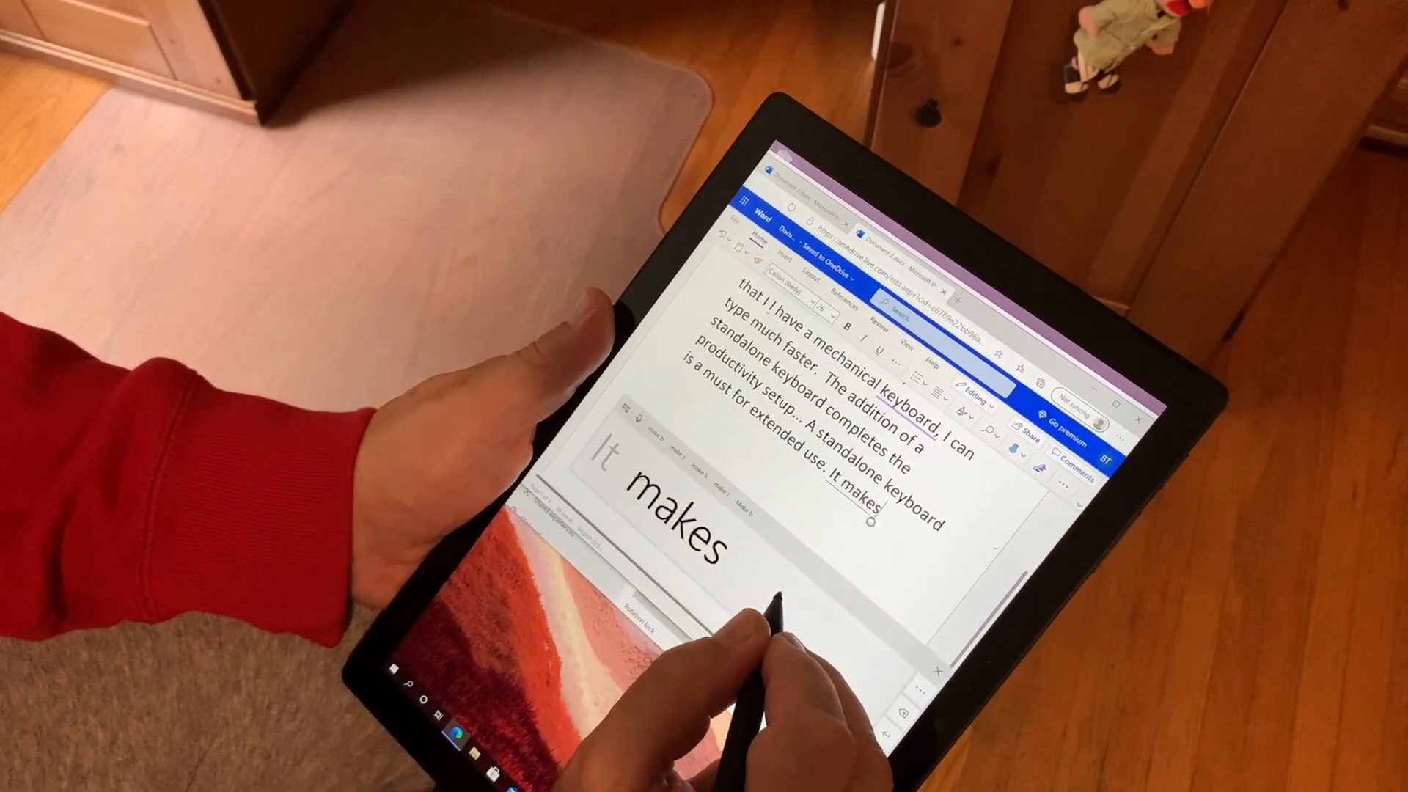
{"action": "type", "text": "a"}
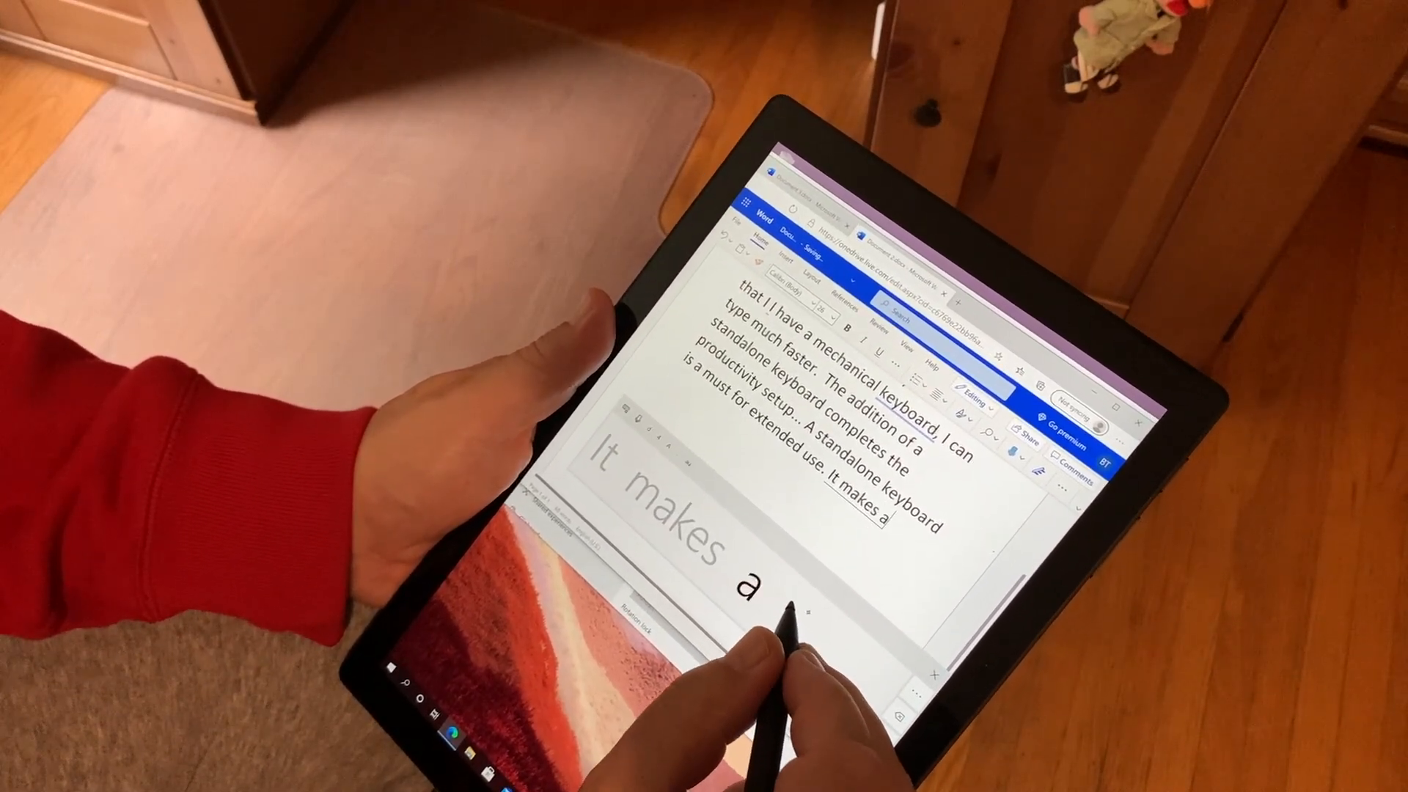
{"action": "type", "text": "huge"}
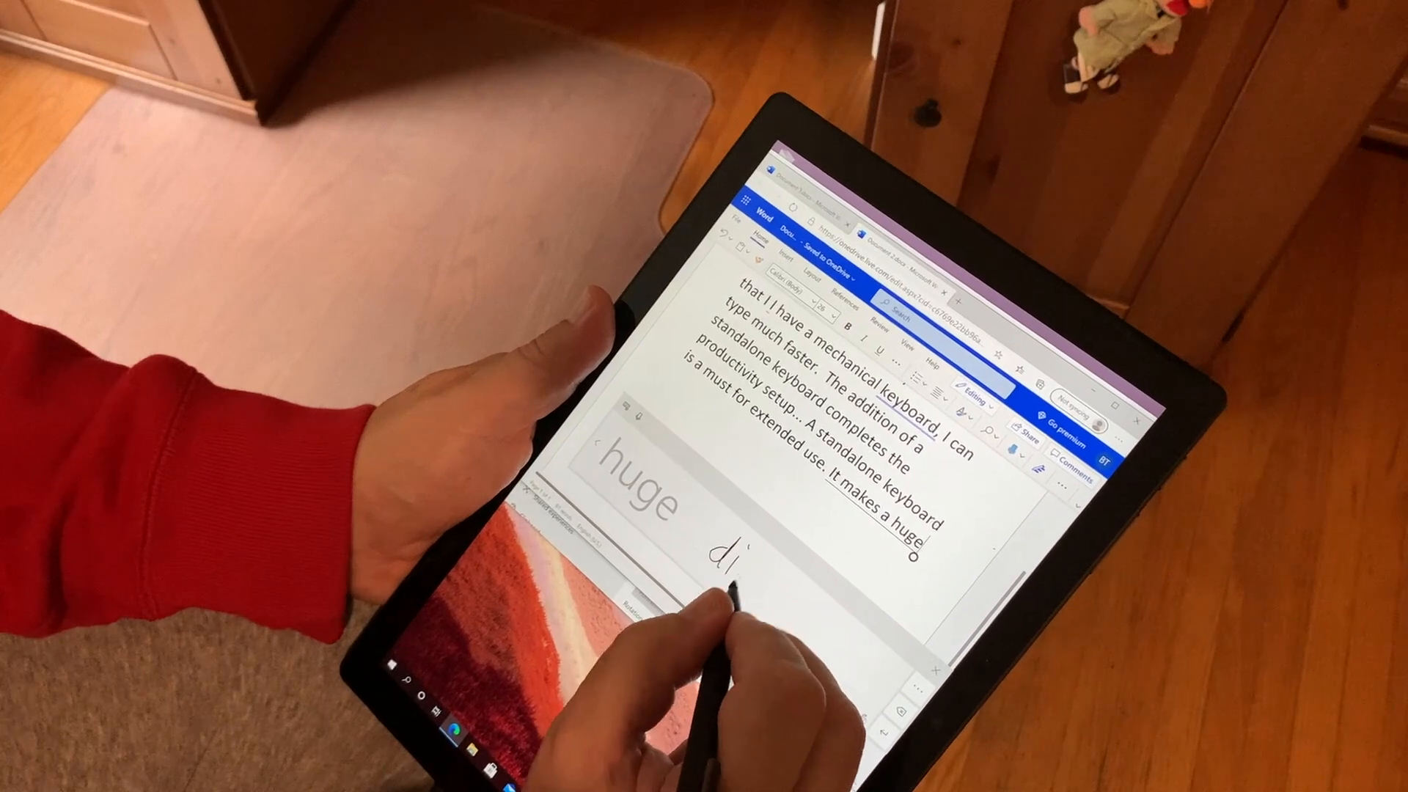
{"action": "left_click_drag", "start_coordinate": [709, 548], "coordinate": [799, 593]}
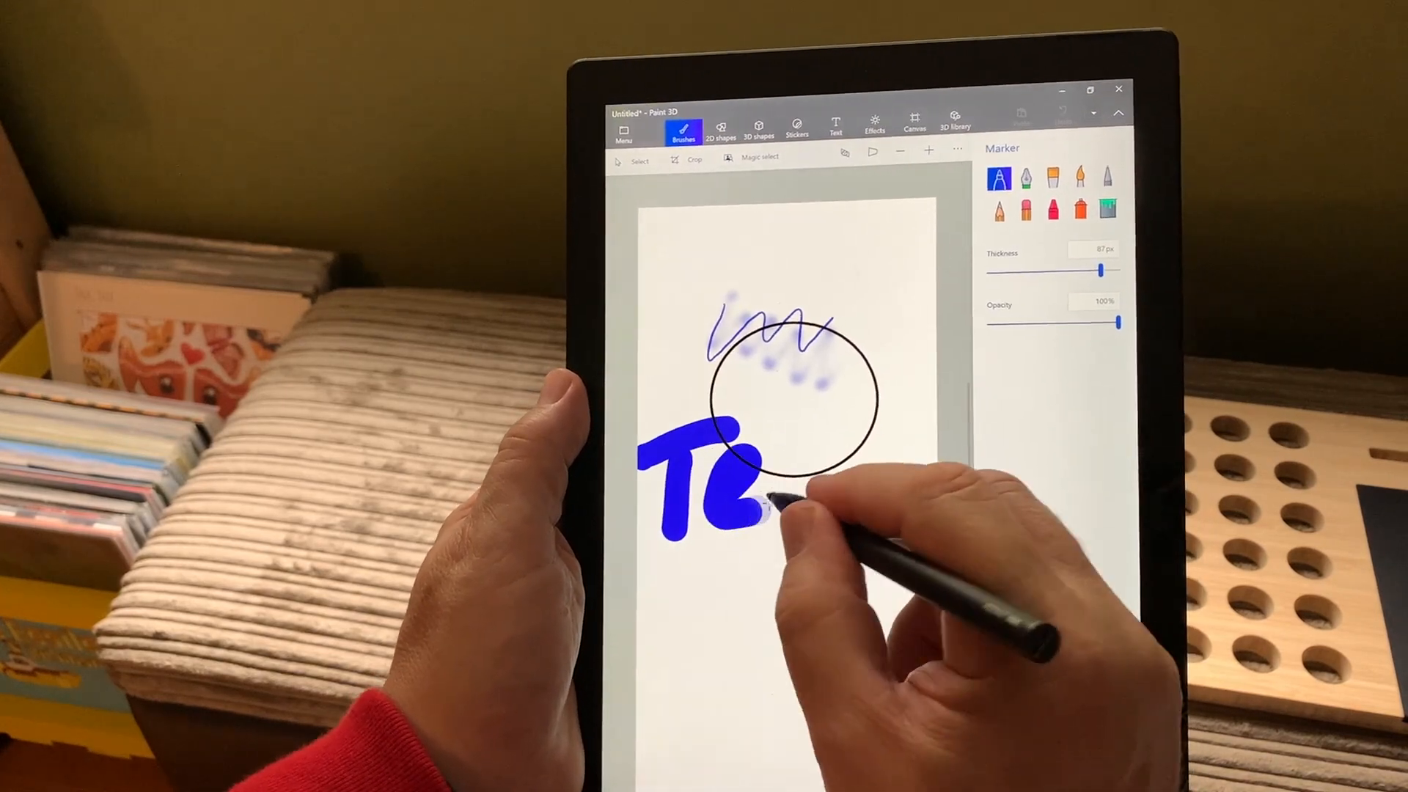
Draw 'Test' in blue marker over the circle, then 'Creative' in red below
{"action": "left_click_drag", "start_coordinate": [745, 503], "coordinate": [826, 449]}
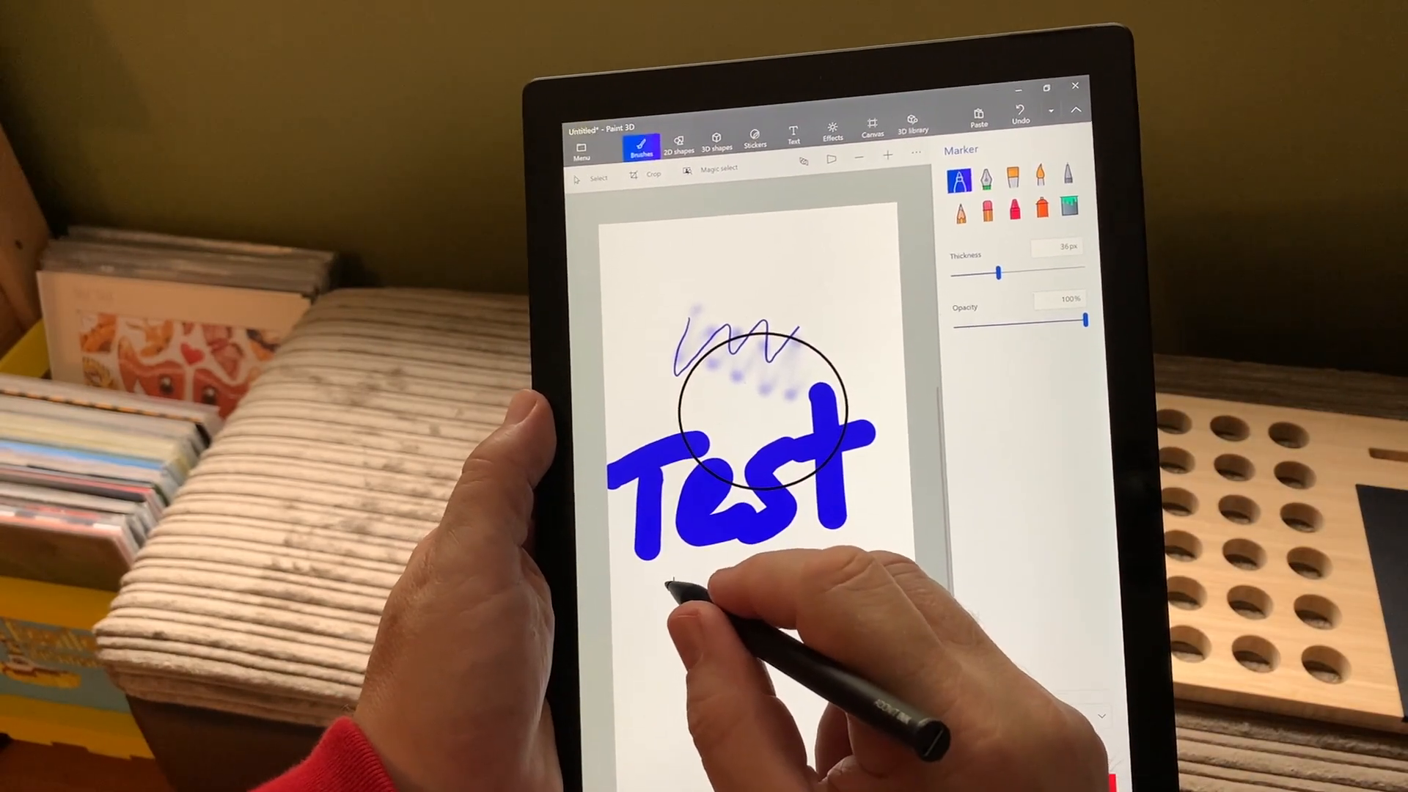
{"action": "left_click_drag", "start_coordinate": [637, 593], "coordinate": [610, 620]}
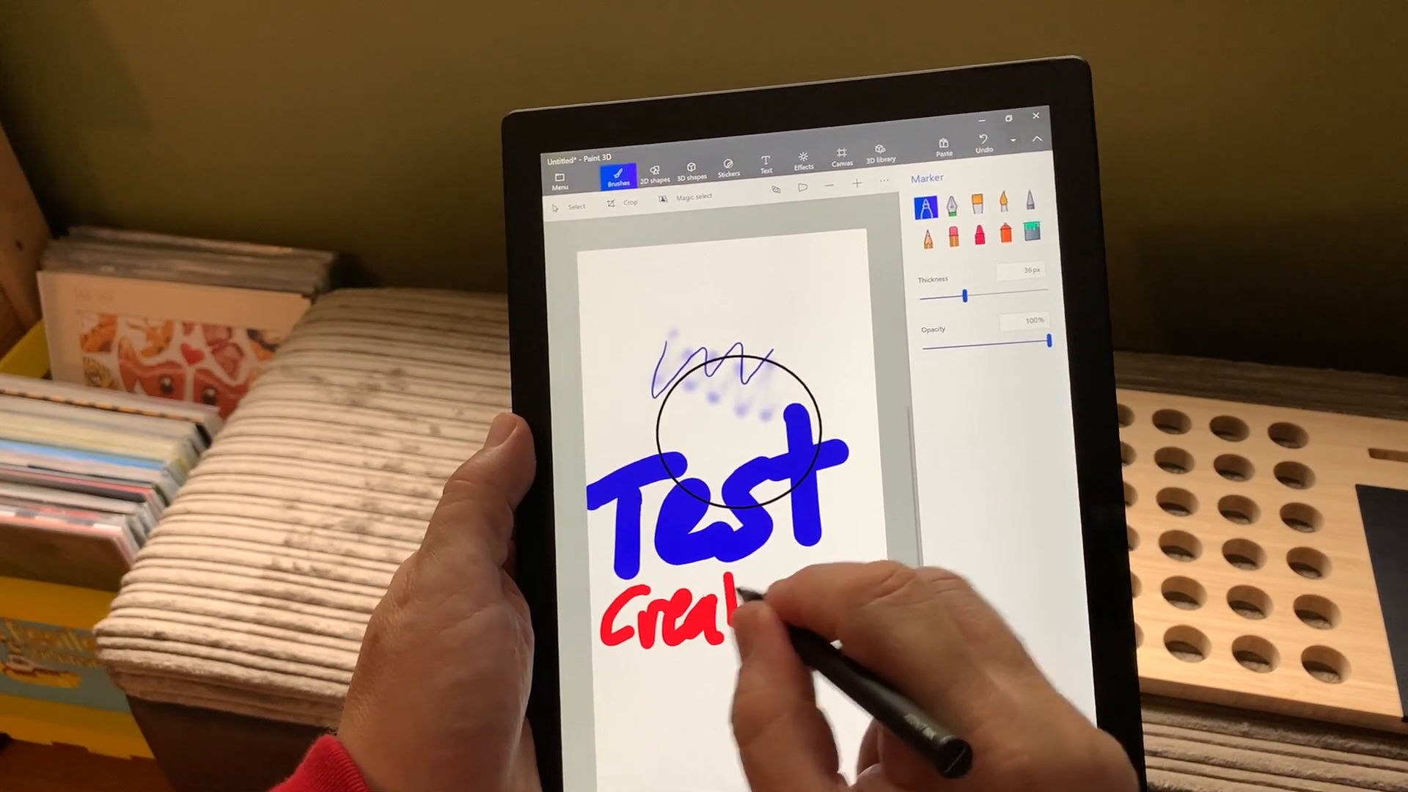
{"action": "left_click_drag", "start_coordinate": [737, 619], "coordinate": [809, 592]}
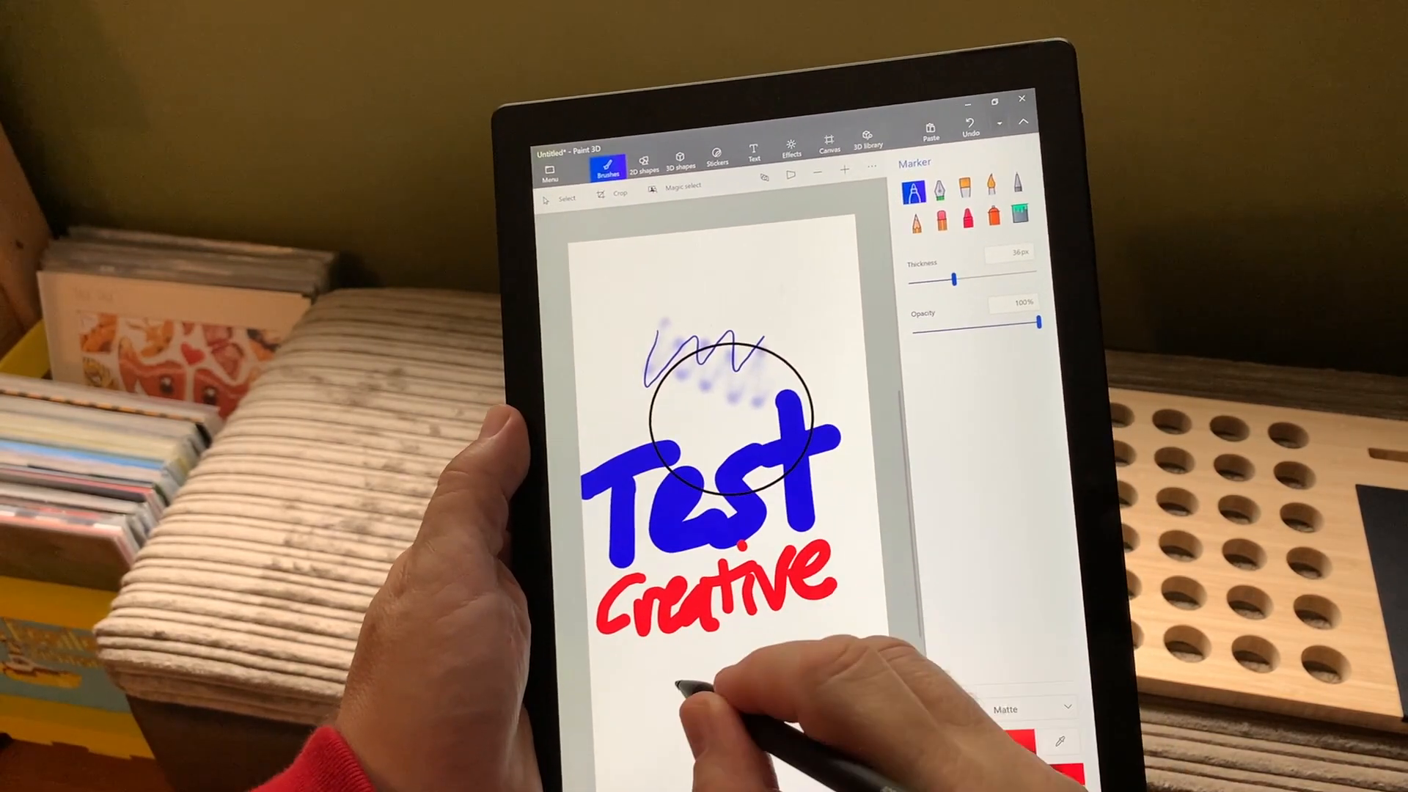